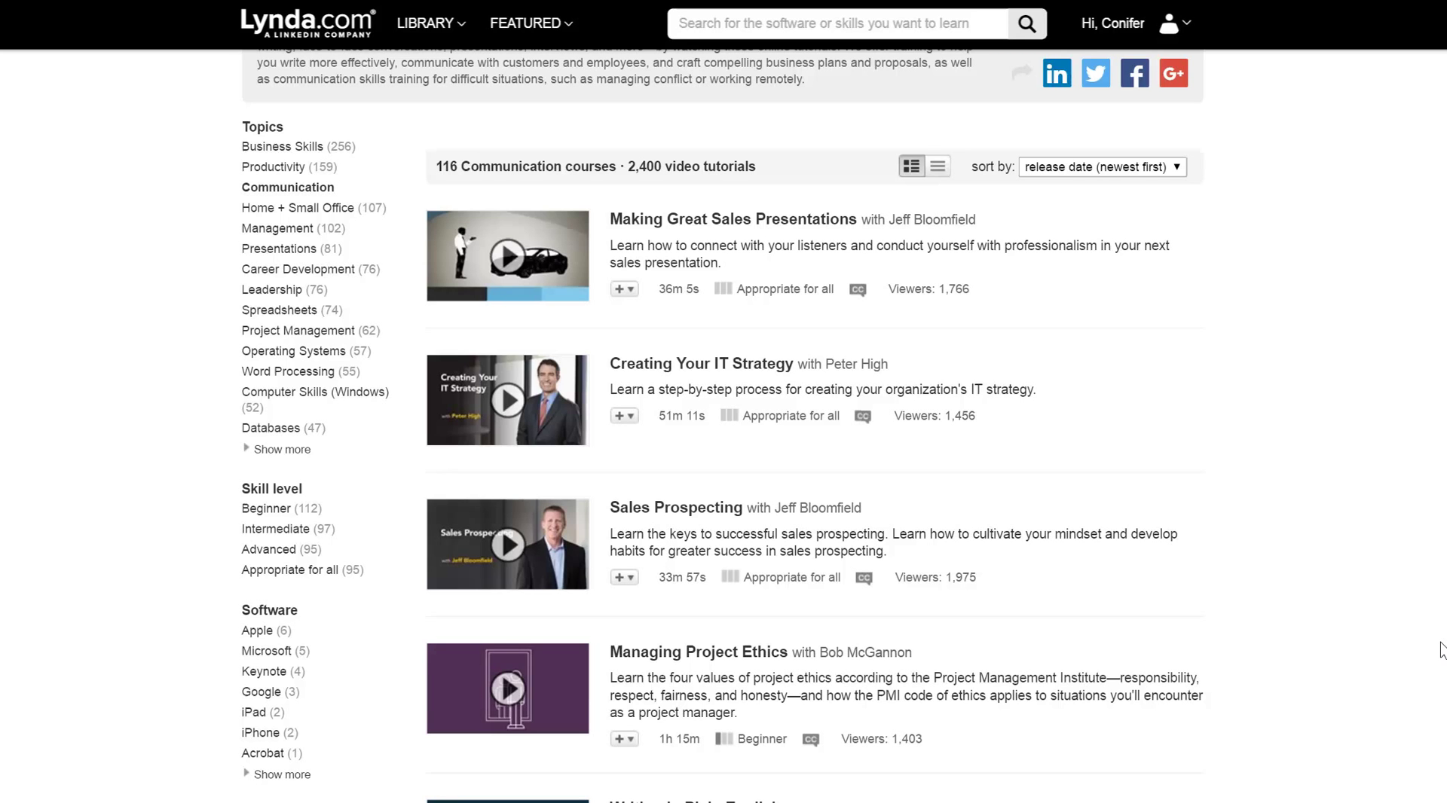
pyautogui.moveTo(1397, 649)
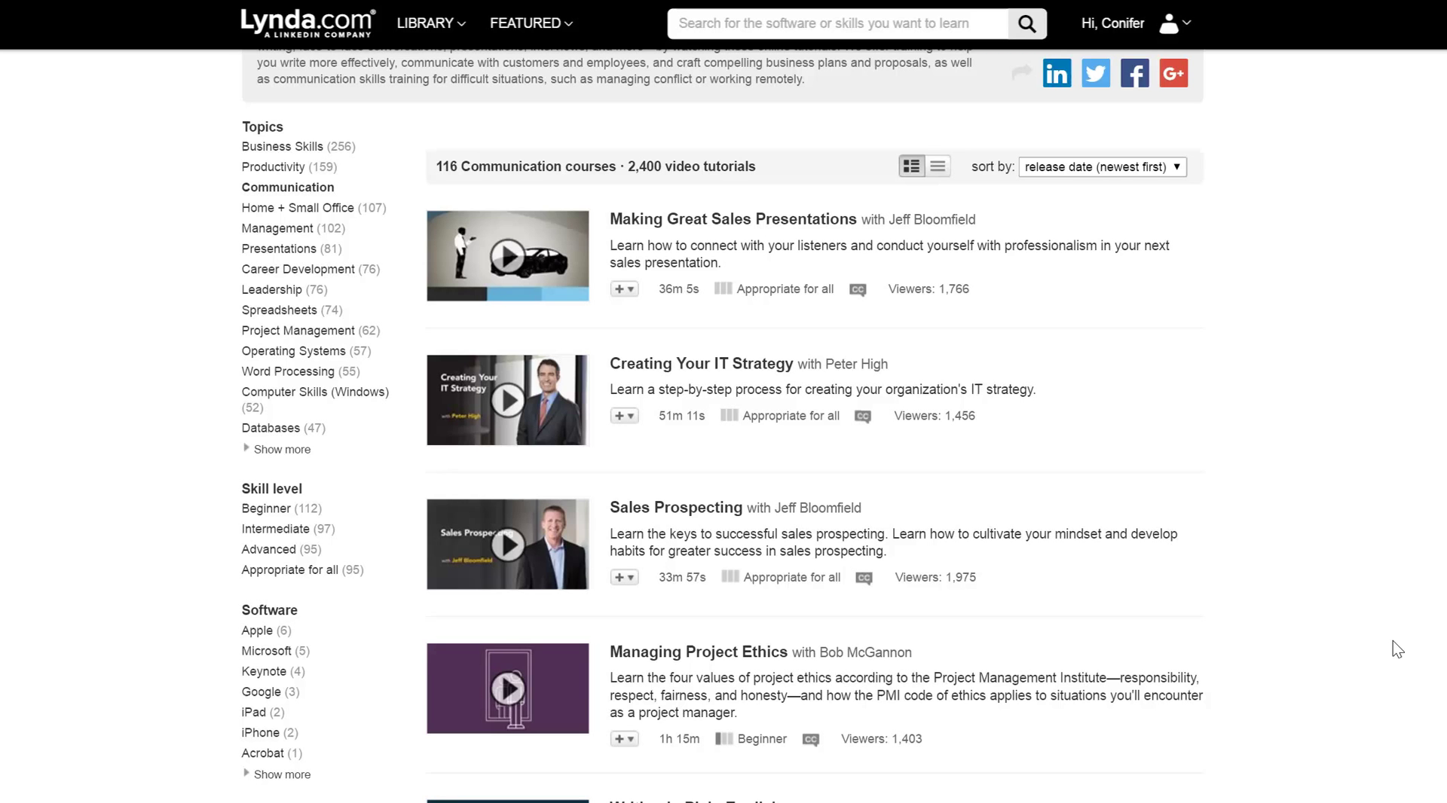
pyautogui.moveTo(271, 289)
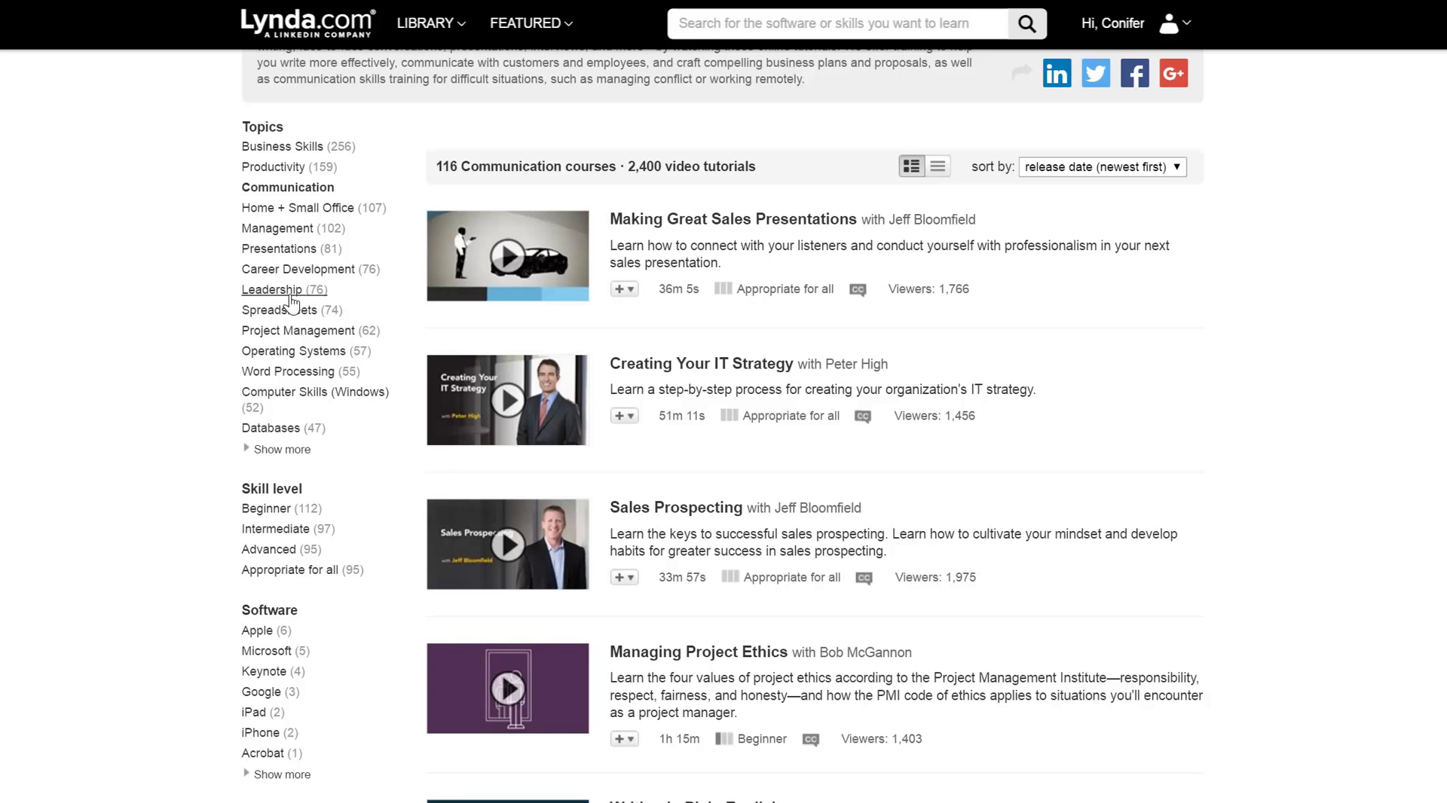
pyautogui.moveTo(283, 145)
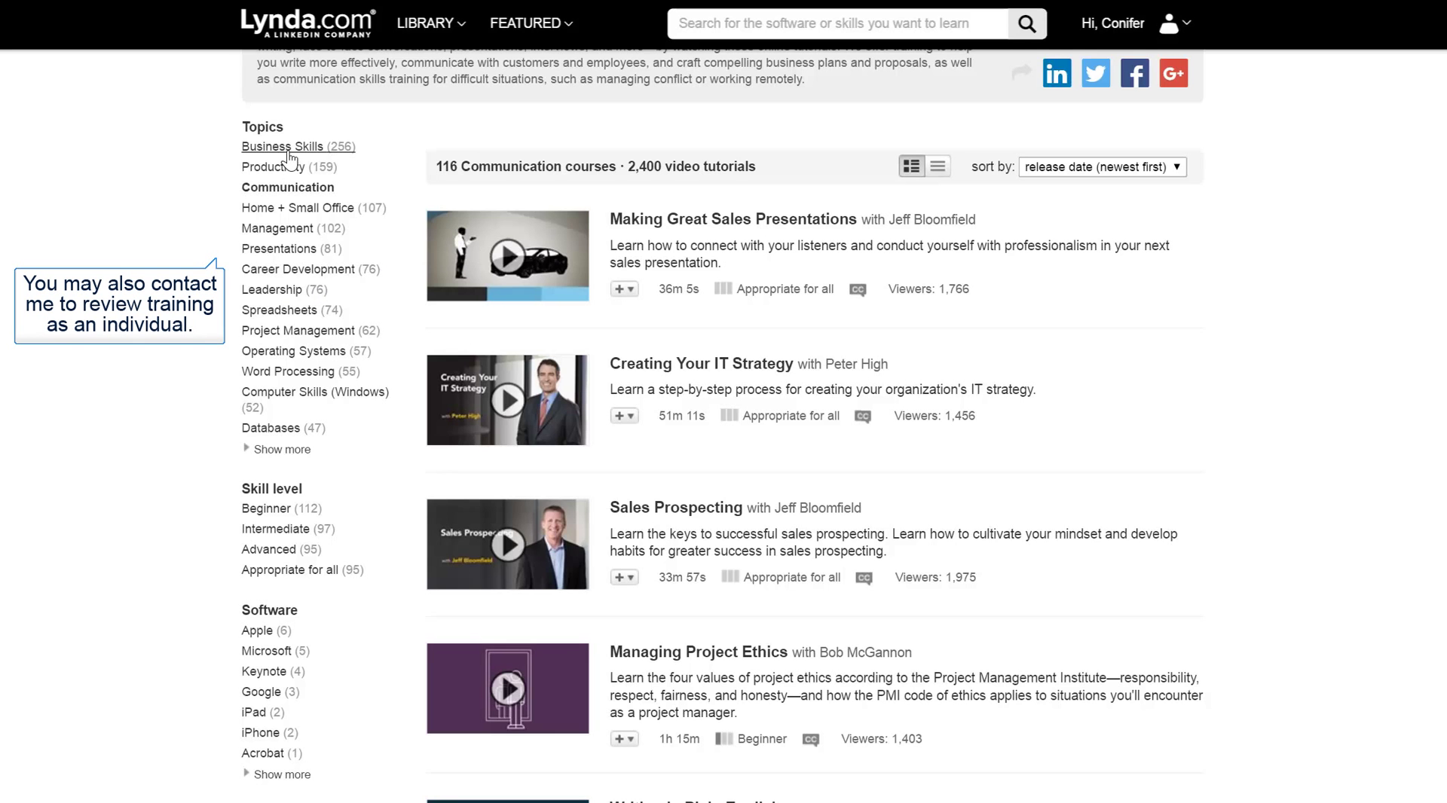
pyautogui.moveTo(391, 185)
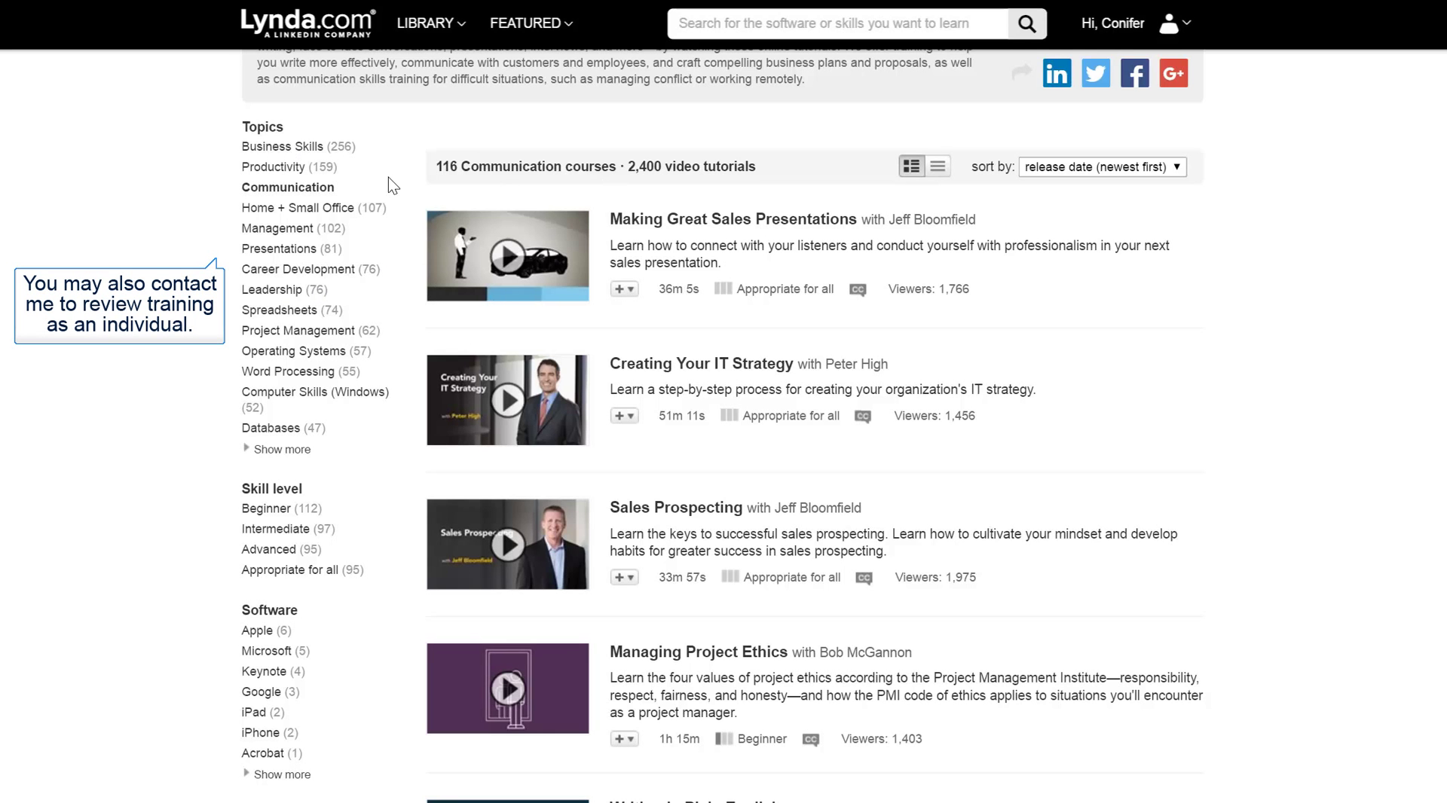
pyautogui.moveTo(274, 289)
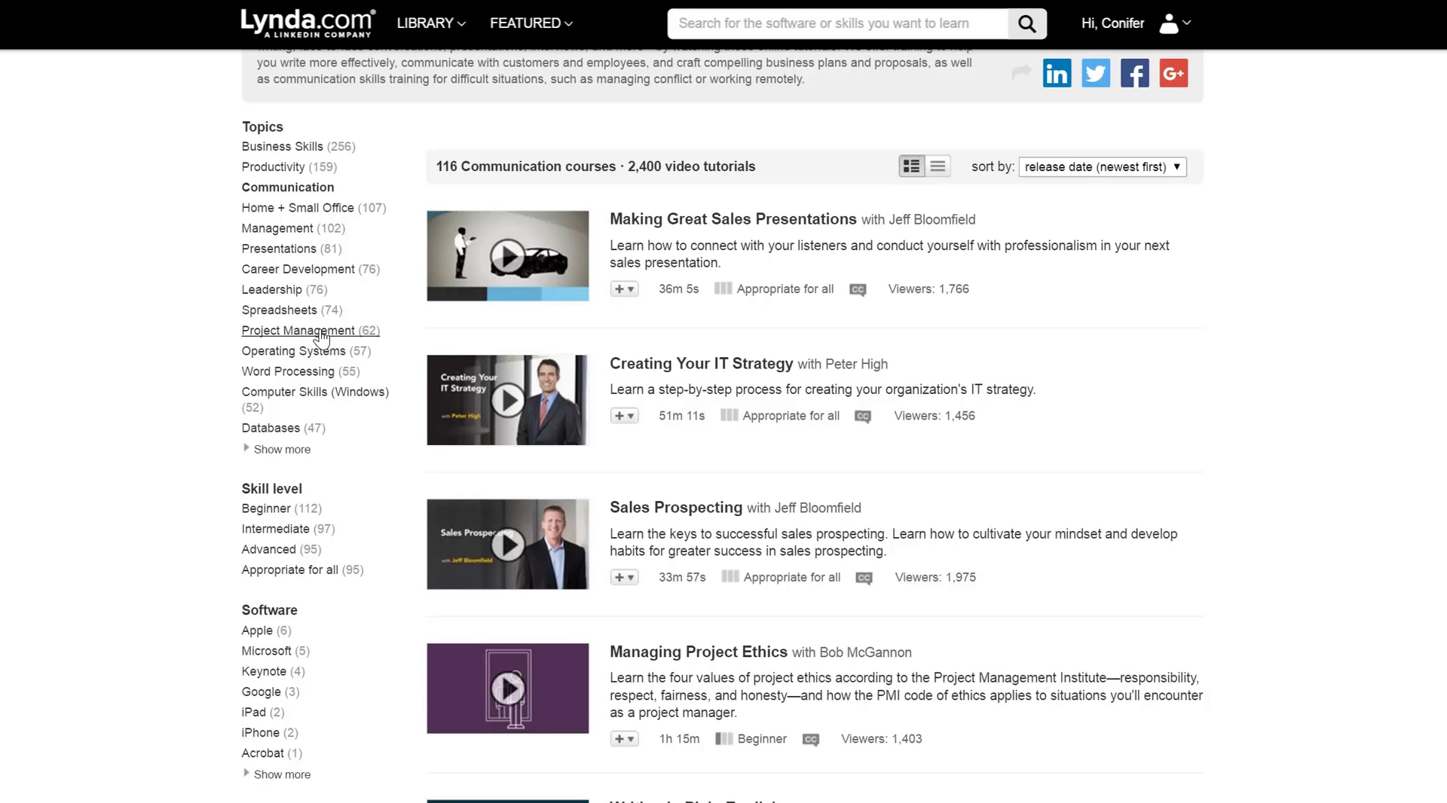
pyautogui.moveTo(419, 462)
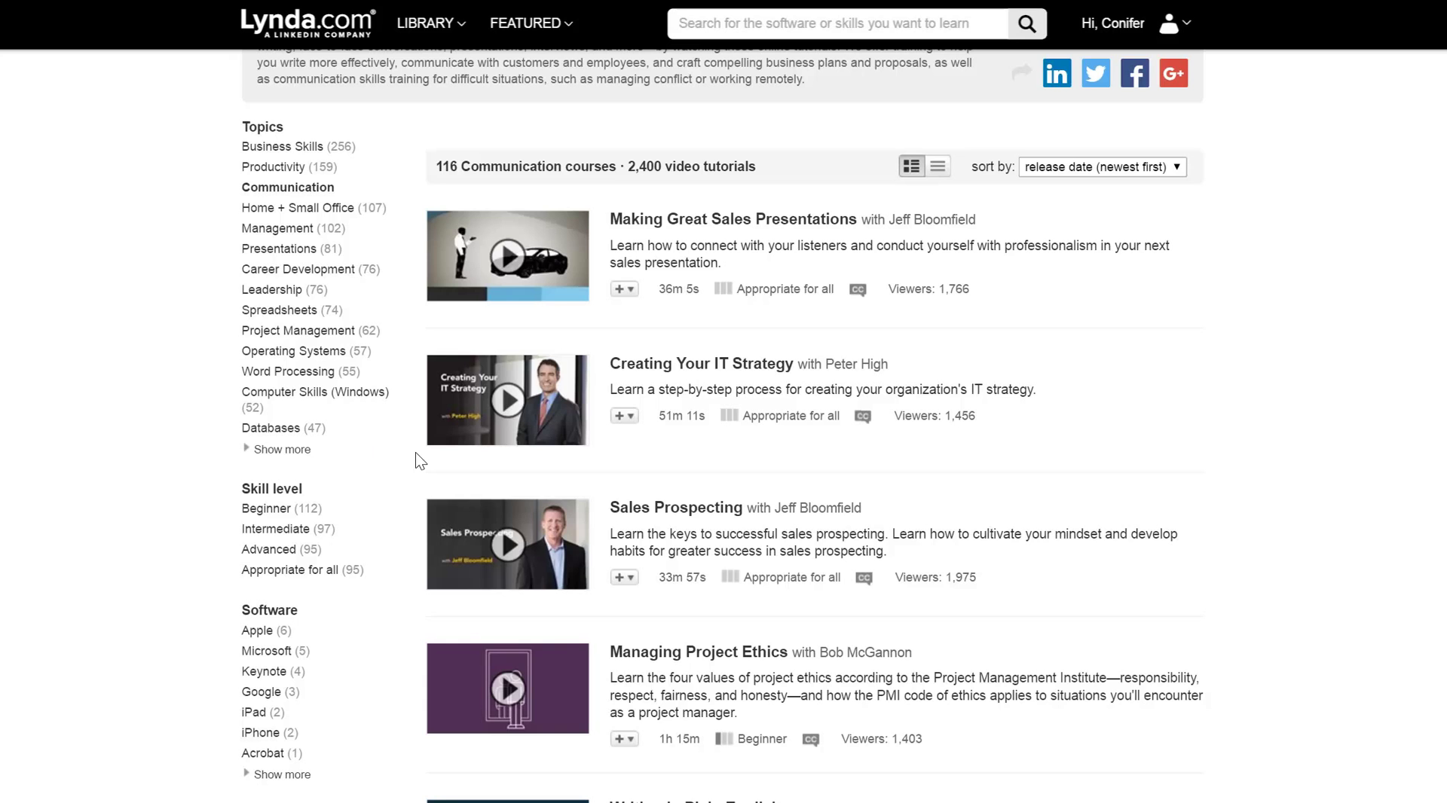
pyautogui.scroll(-3)
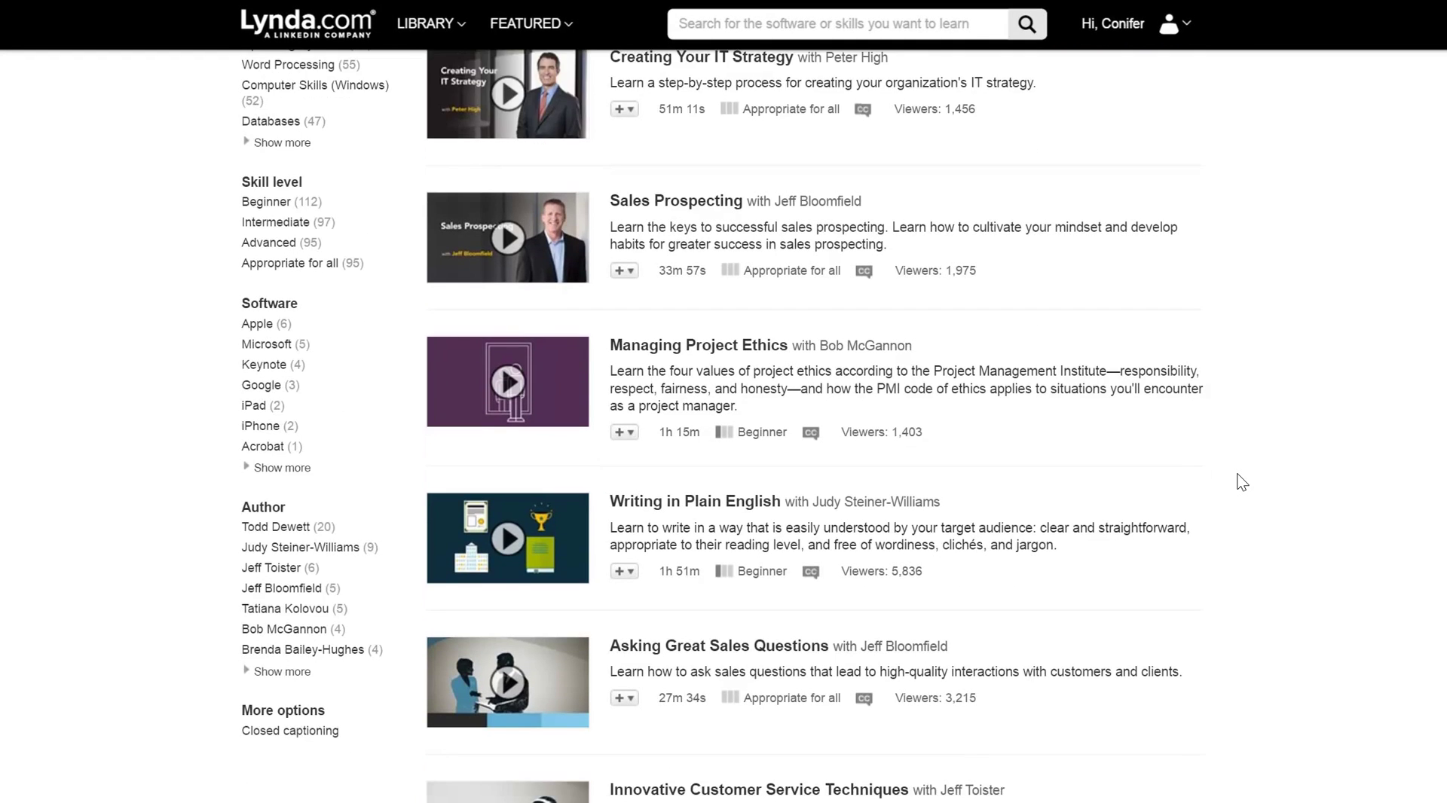
pyautogui.scroll(-3)
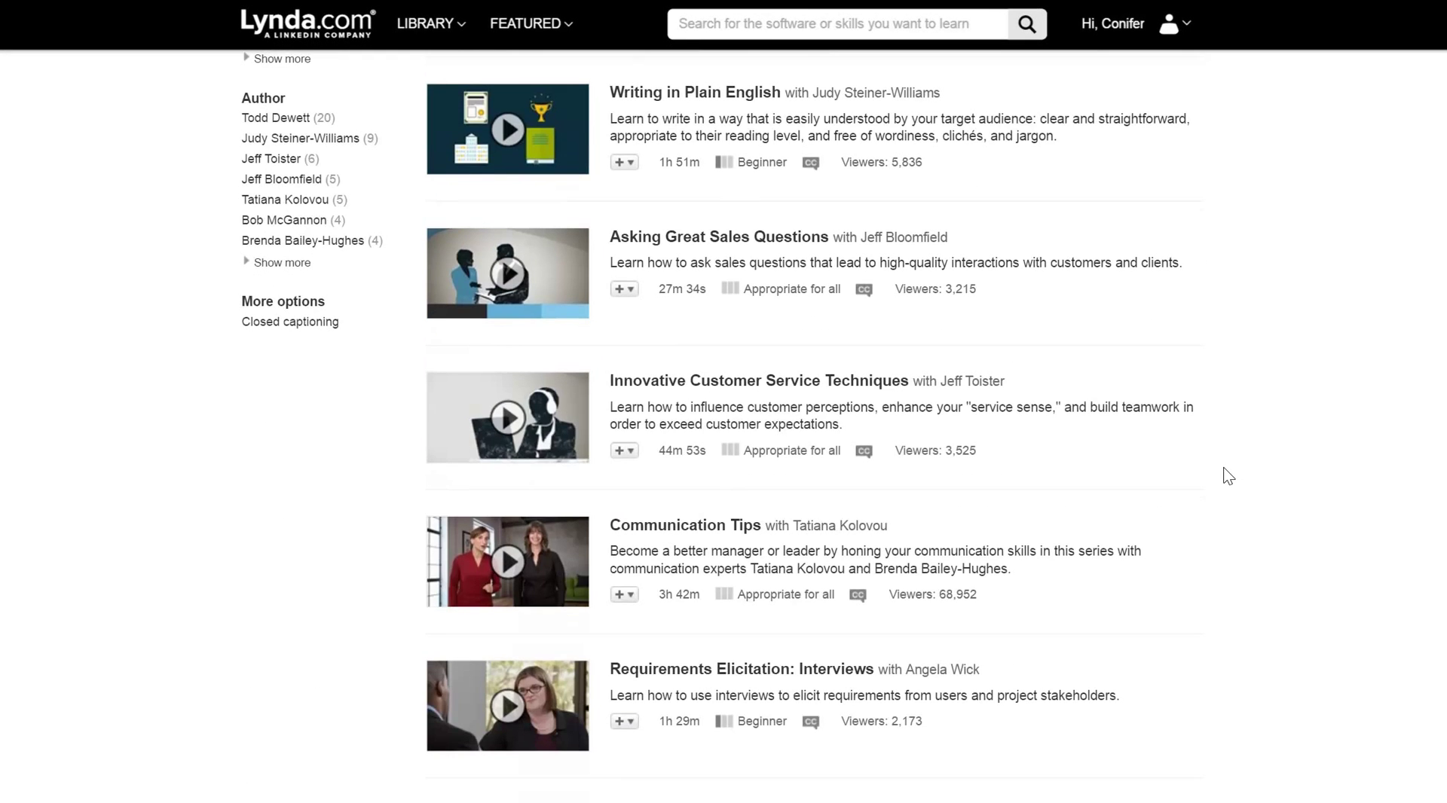
pyautogui.scroll(-3)
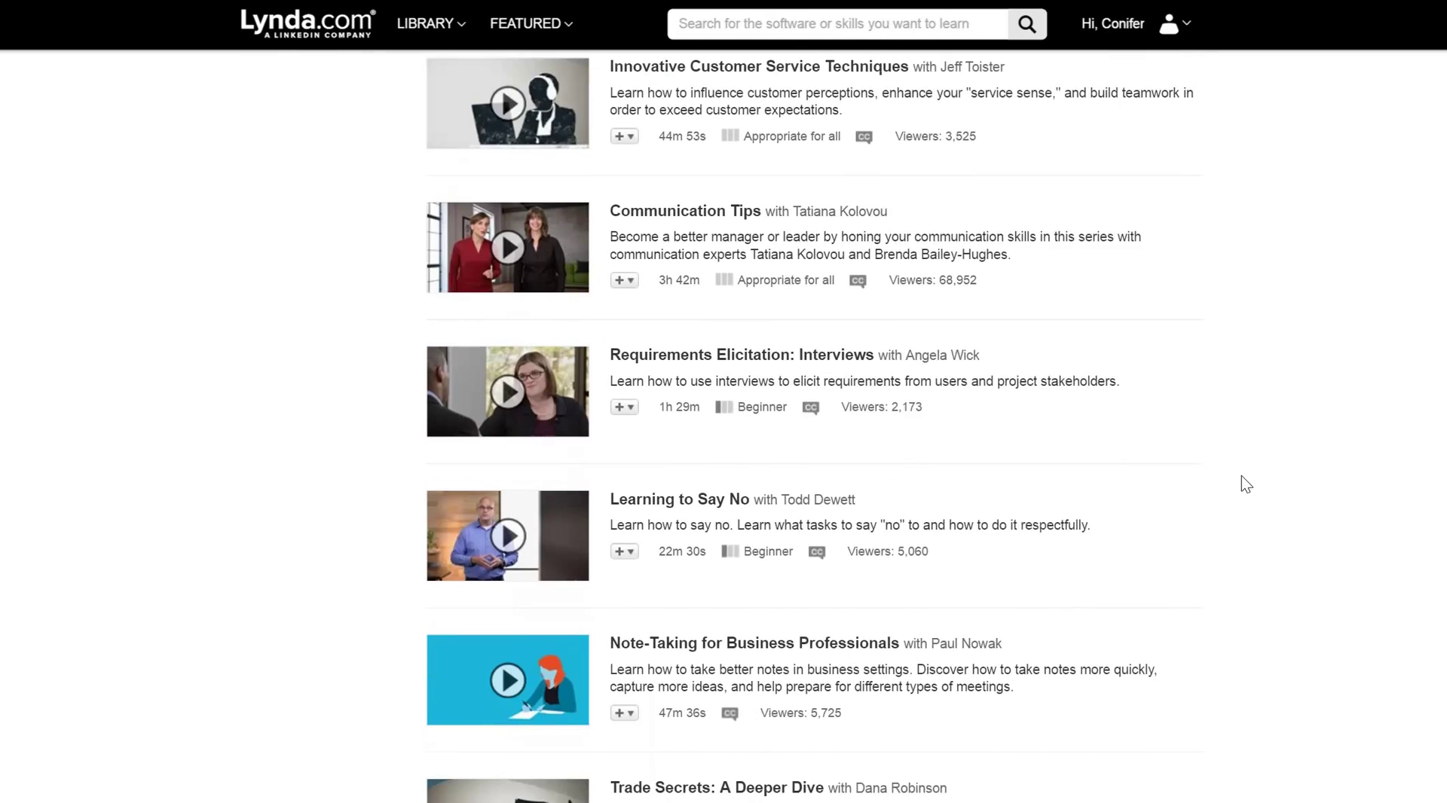
pyautogui.scroll(-3)
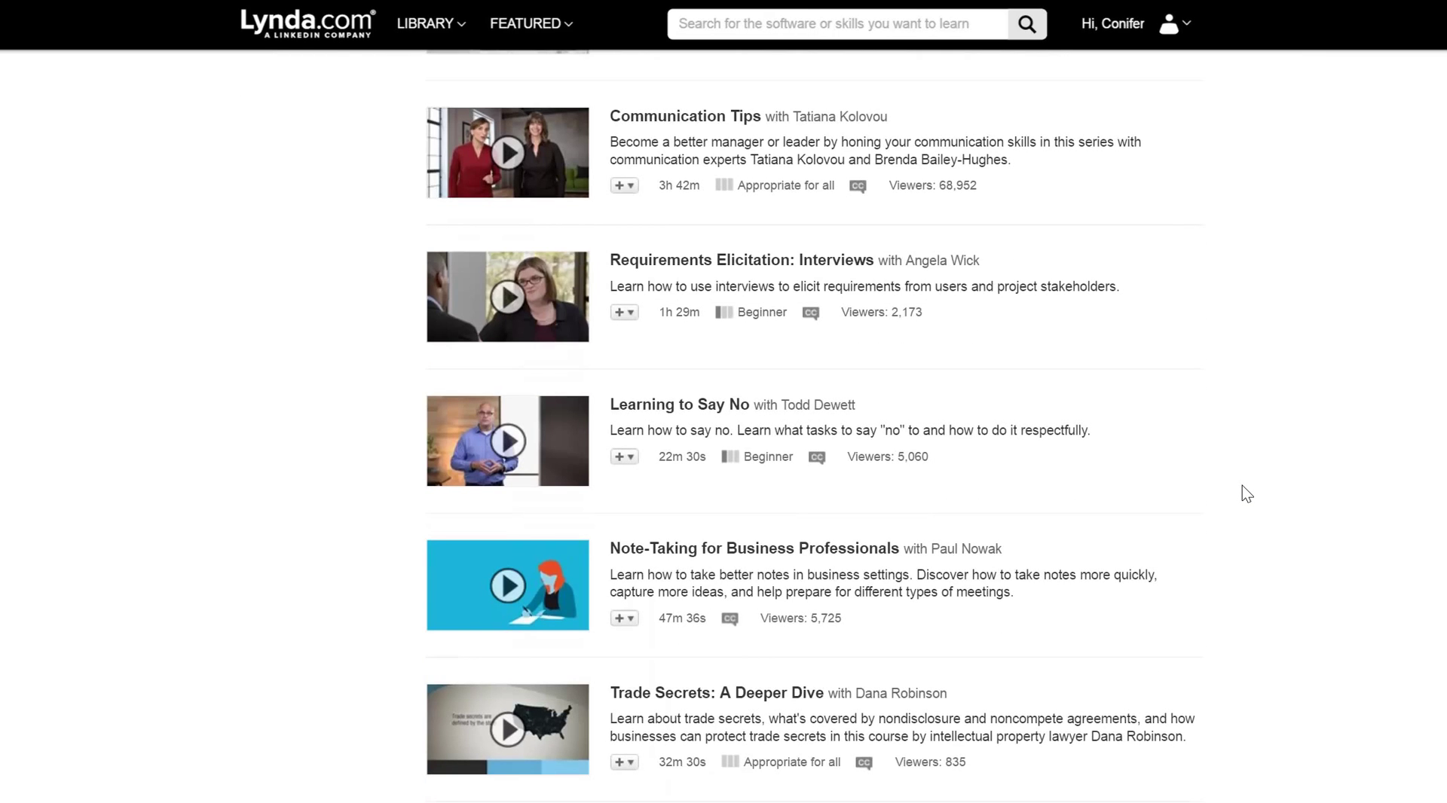
pyautogui.scroll(-3)
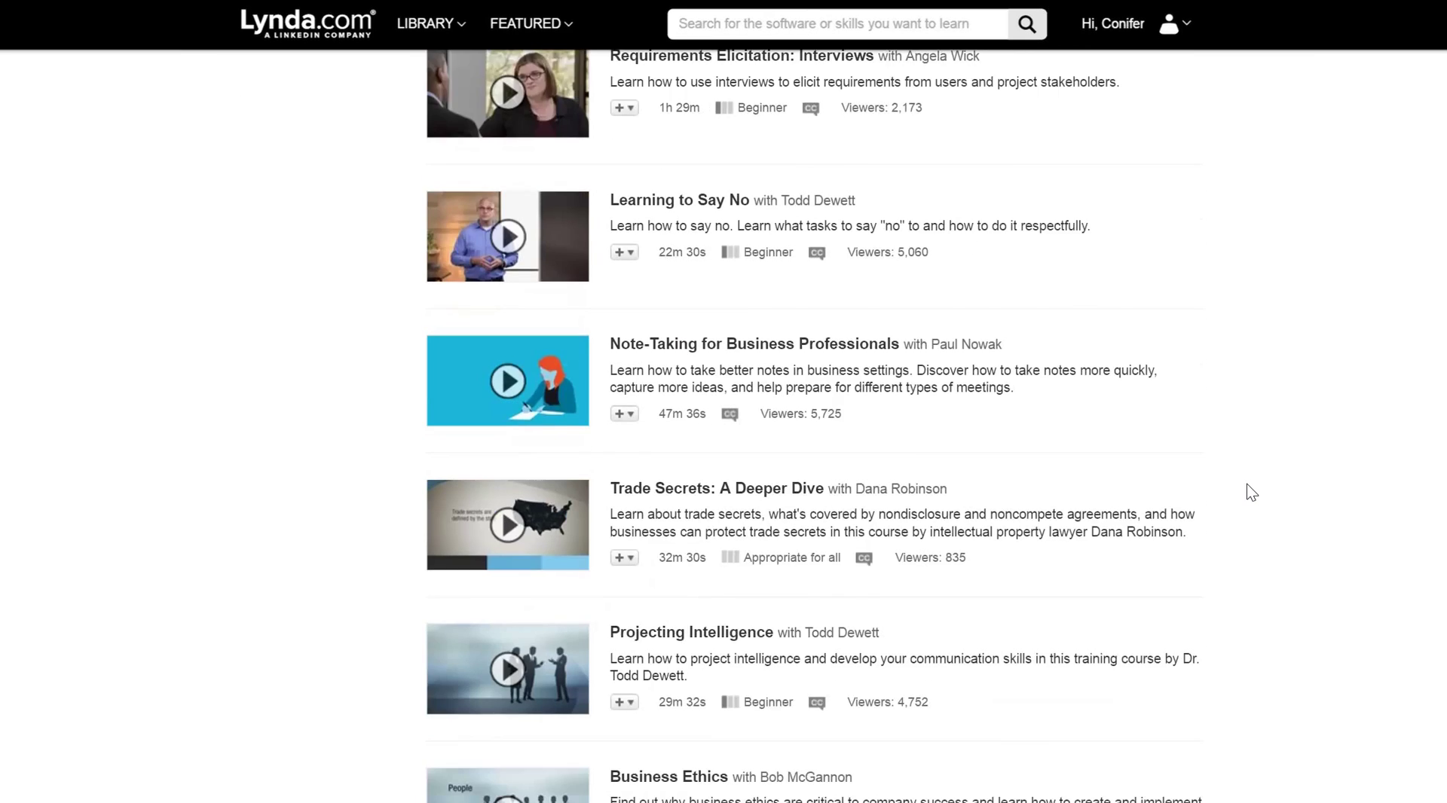
pyautogui.scroll(-3)
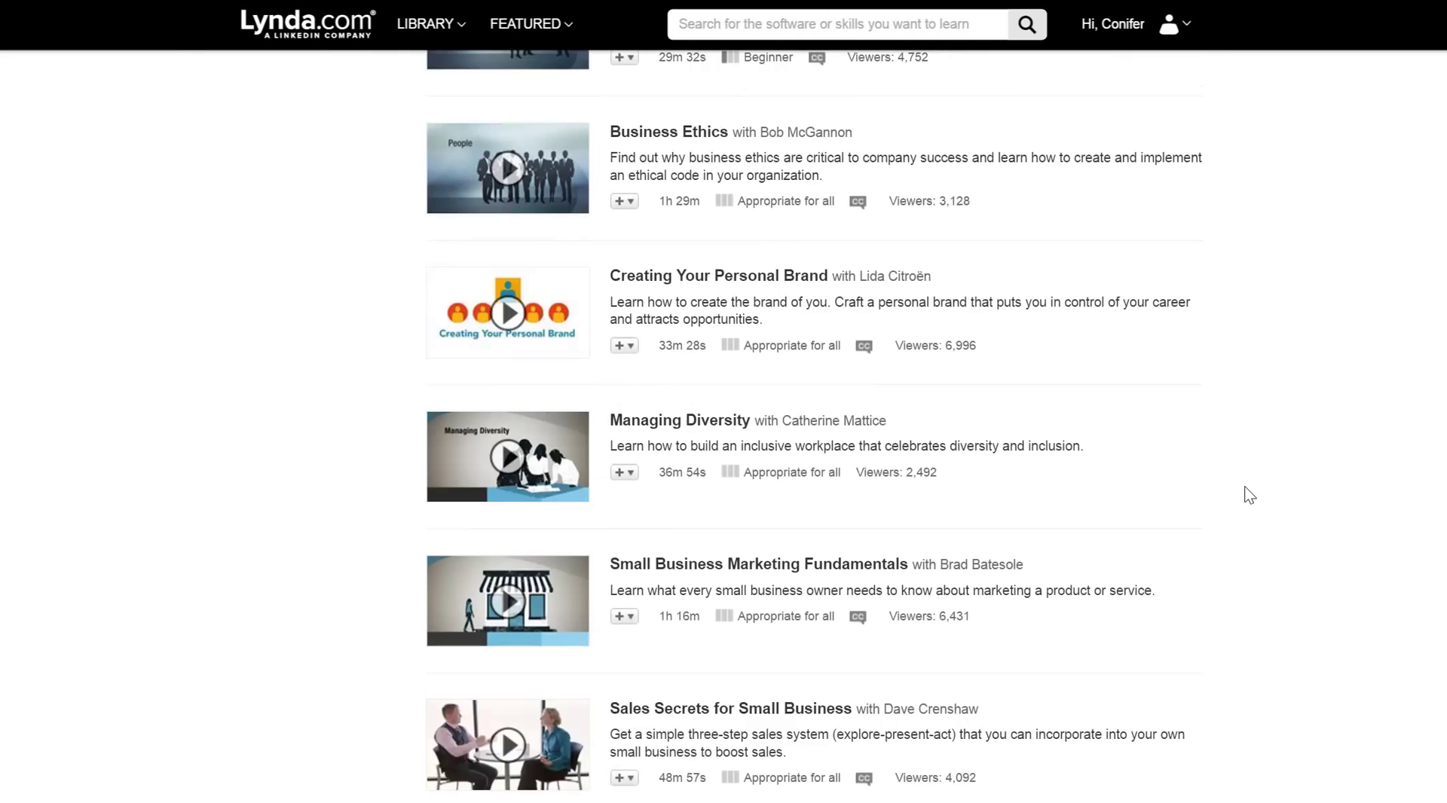
pyautogui.scroll(-3)
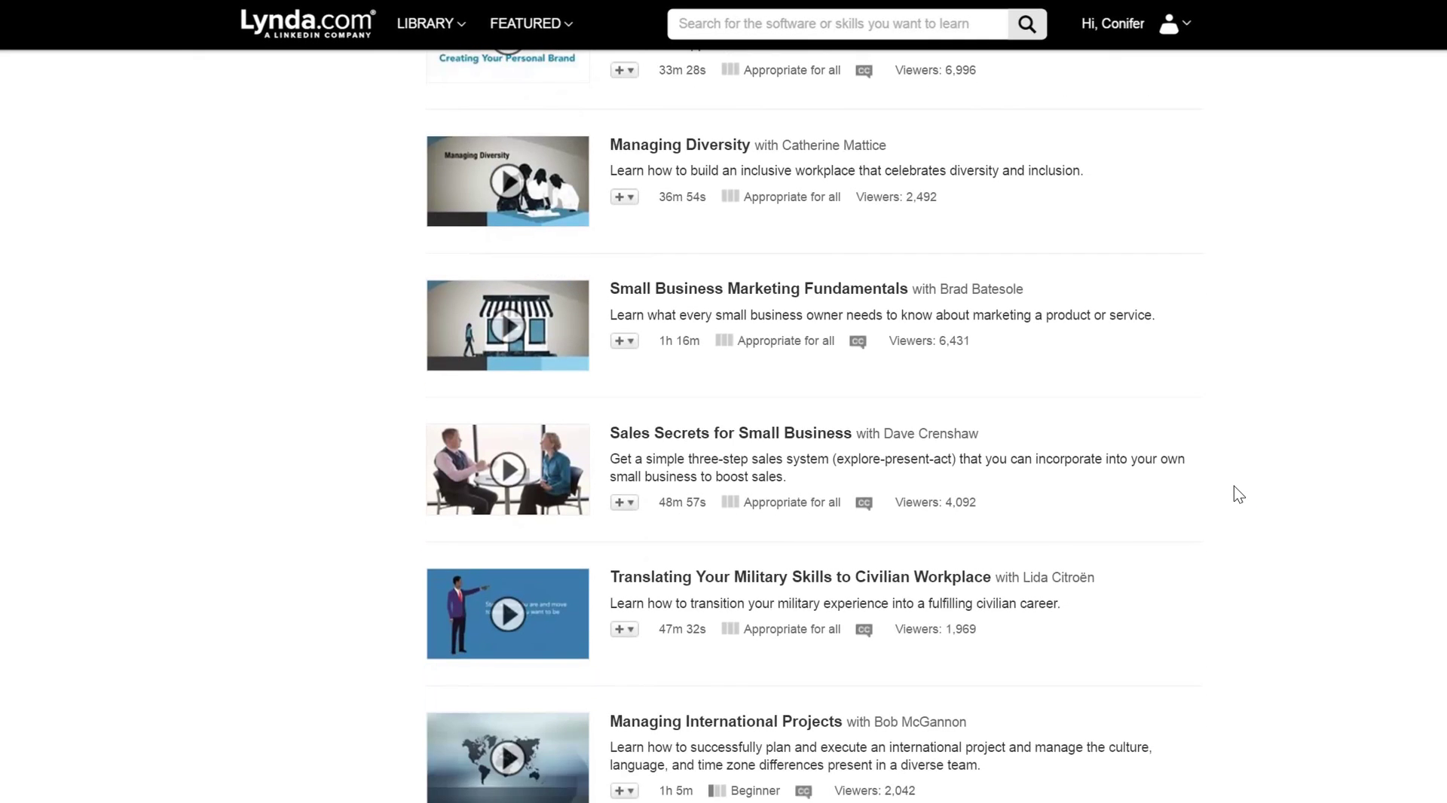
pyautogui.scroll(-3)
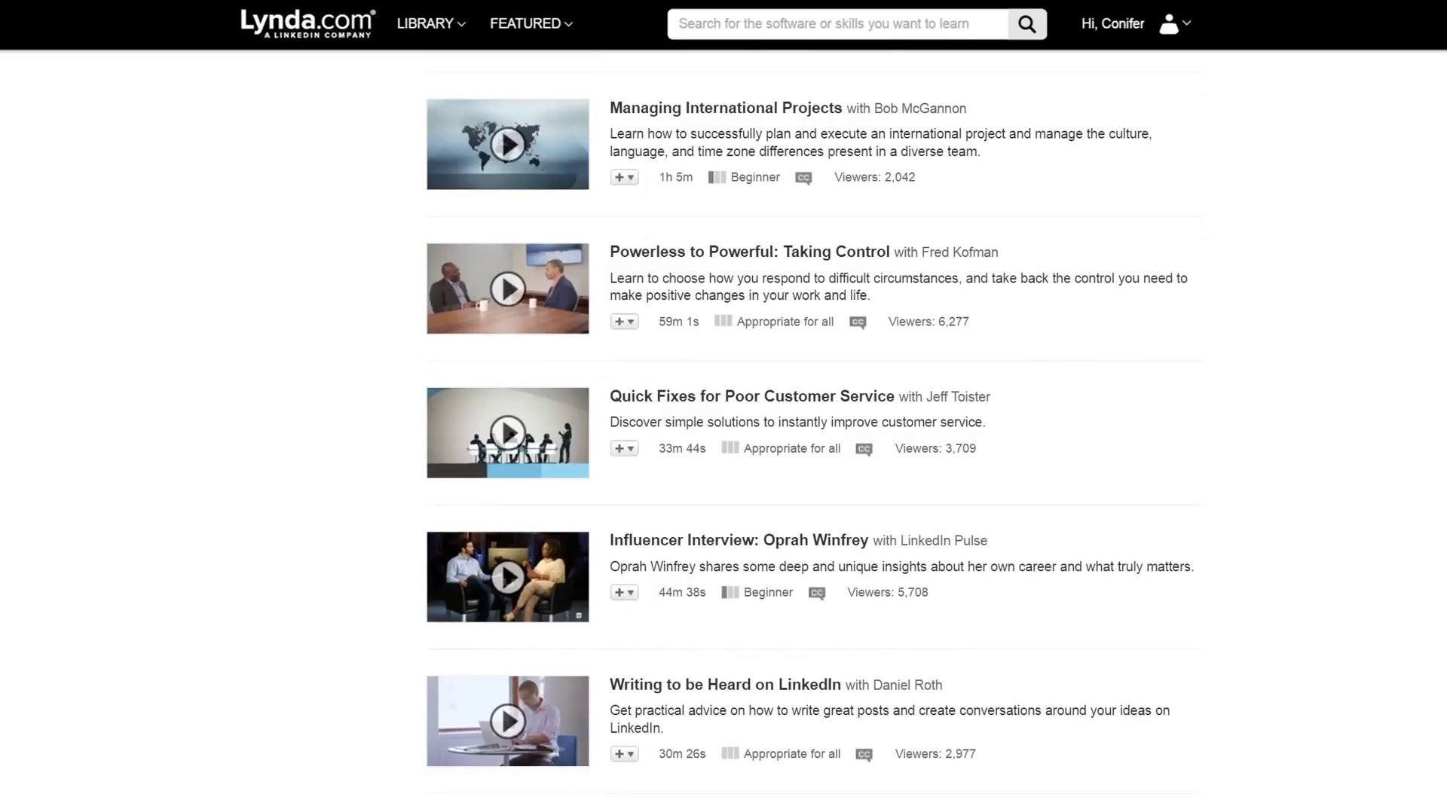
pyautogui.moveTo(838, 639)
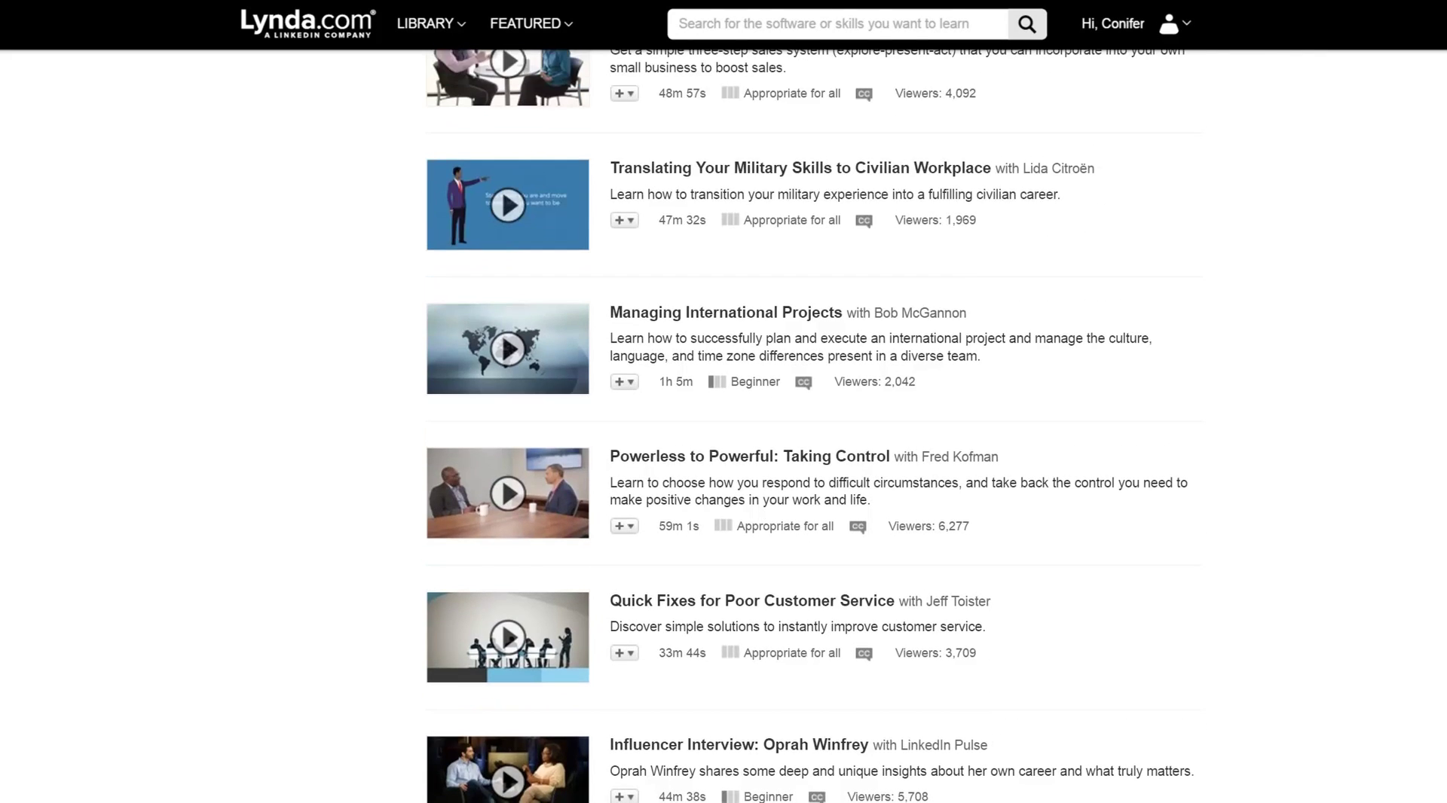
pyautogui.scroll(3)
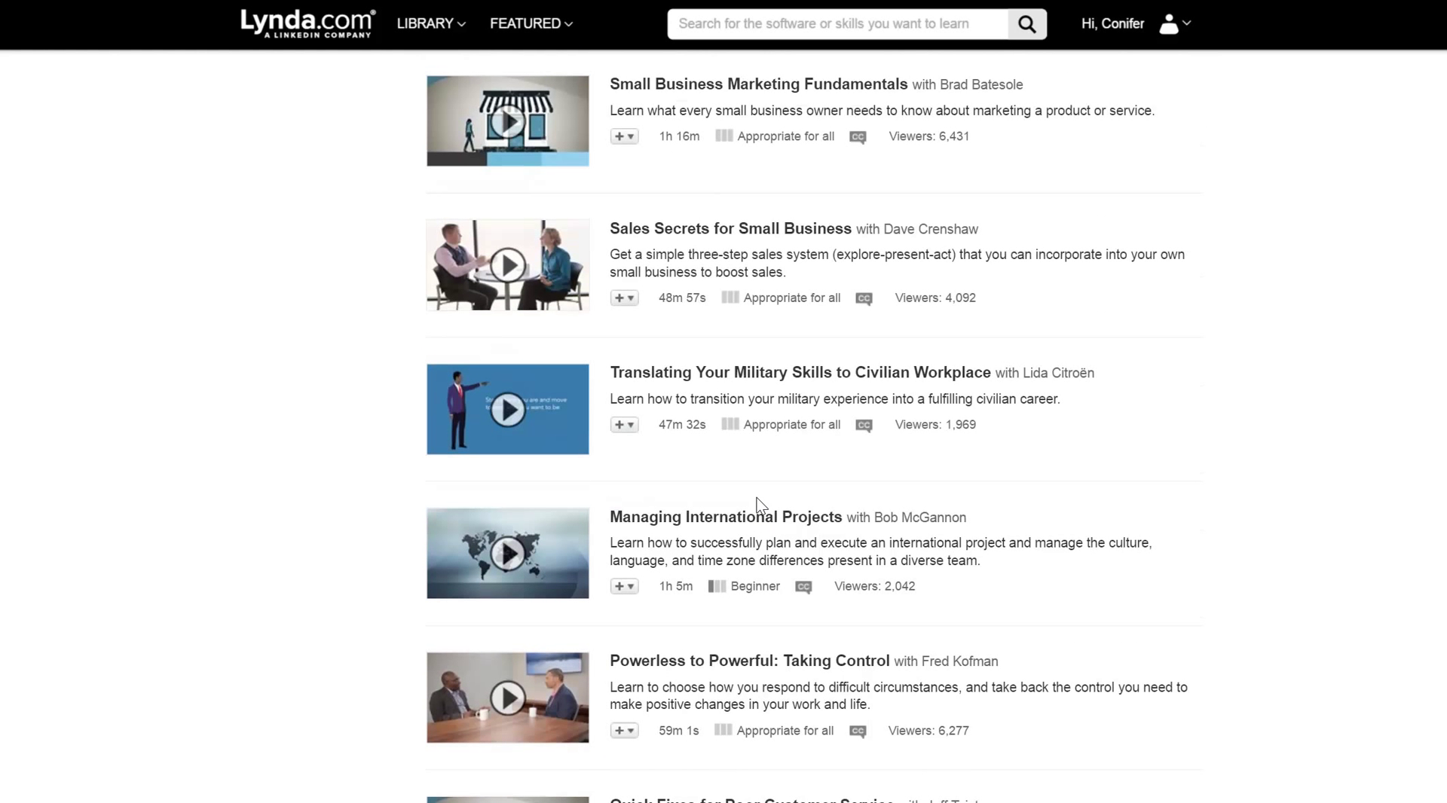
pyautogui.moveTo(677, 424)
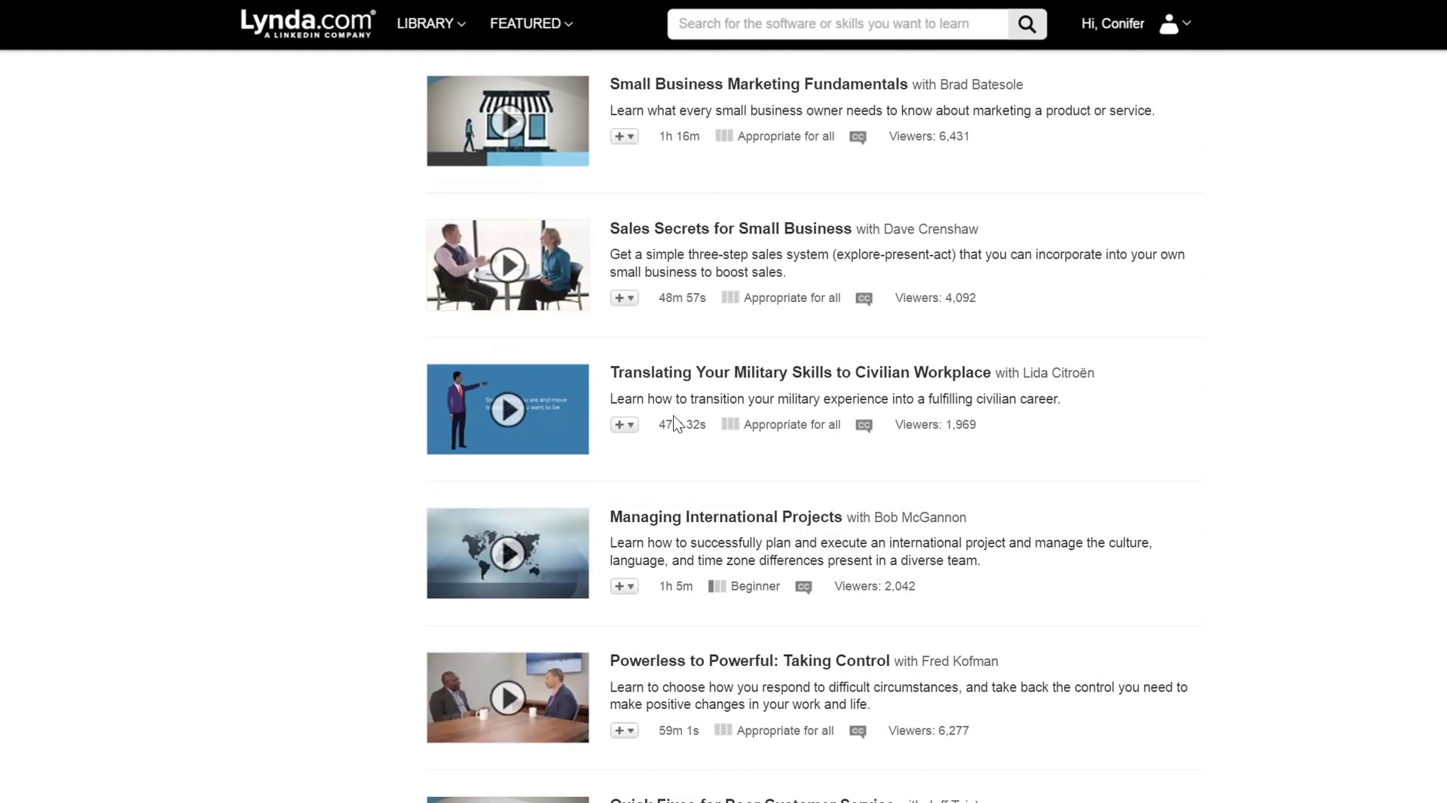
pyautogui.moveTo(767, 449)
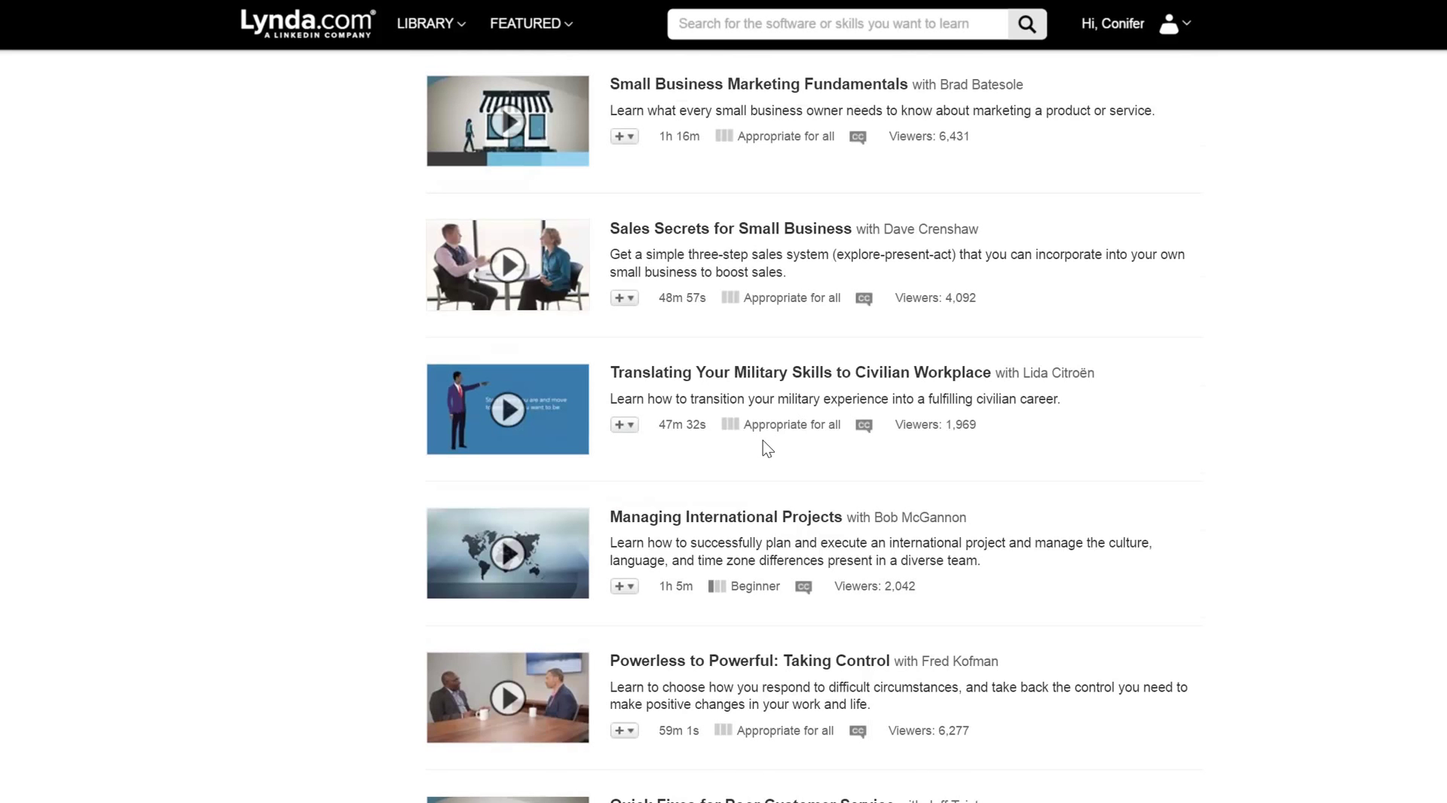
pyautogui.scroll(3)
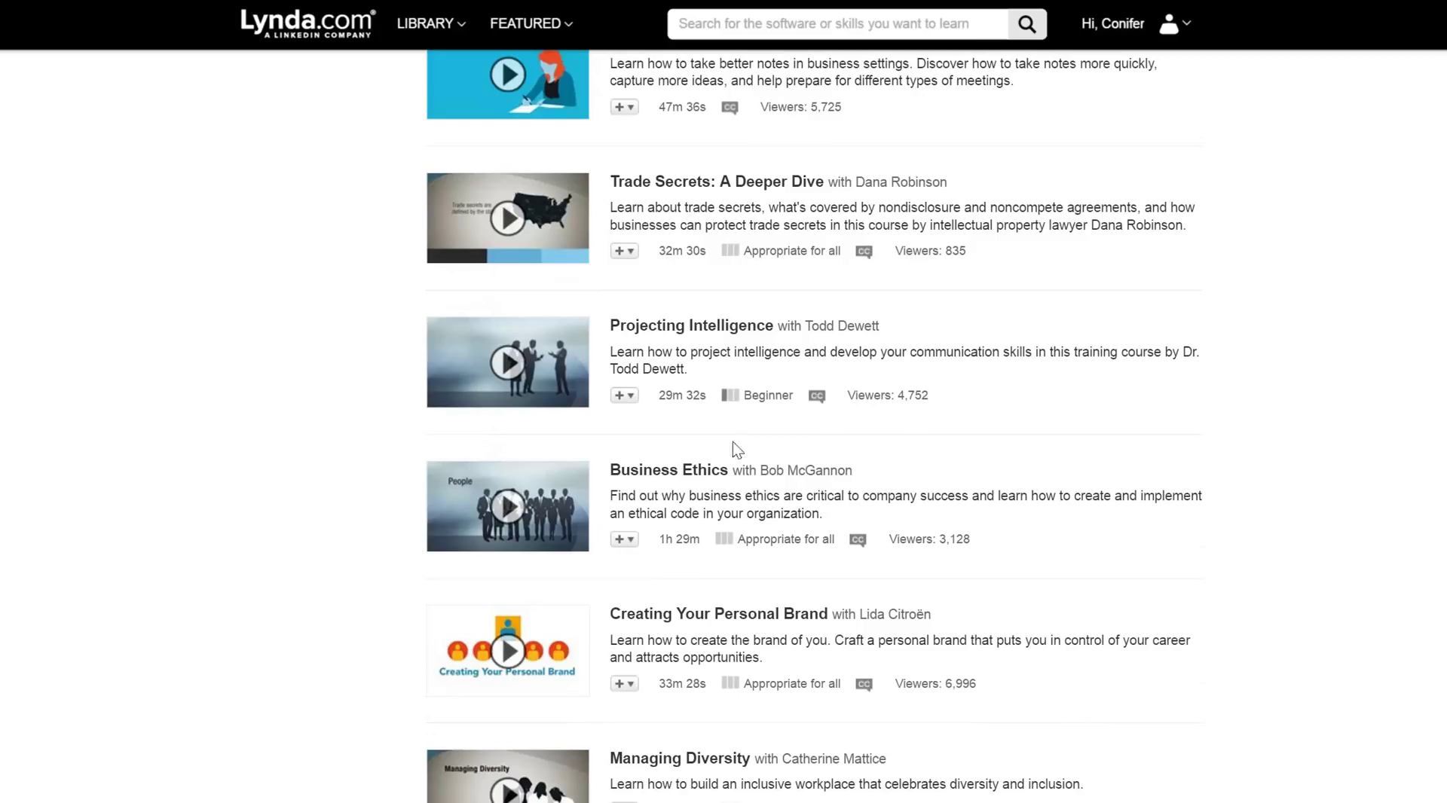
pyautogui.moveTo(1040, 494)
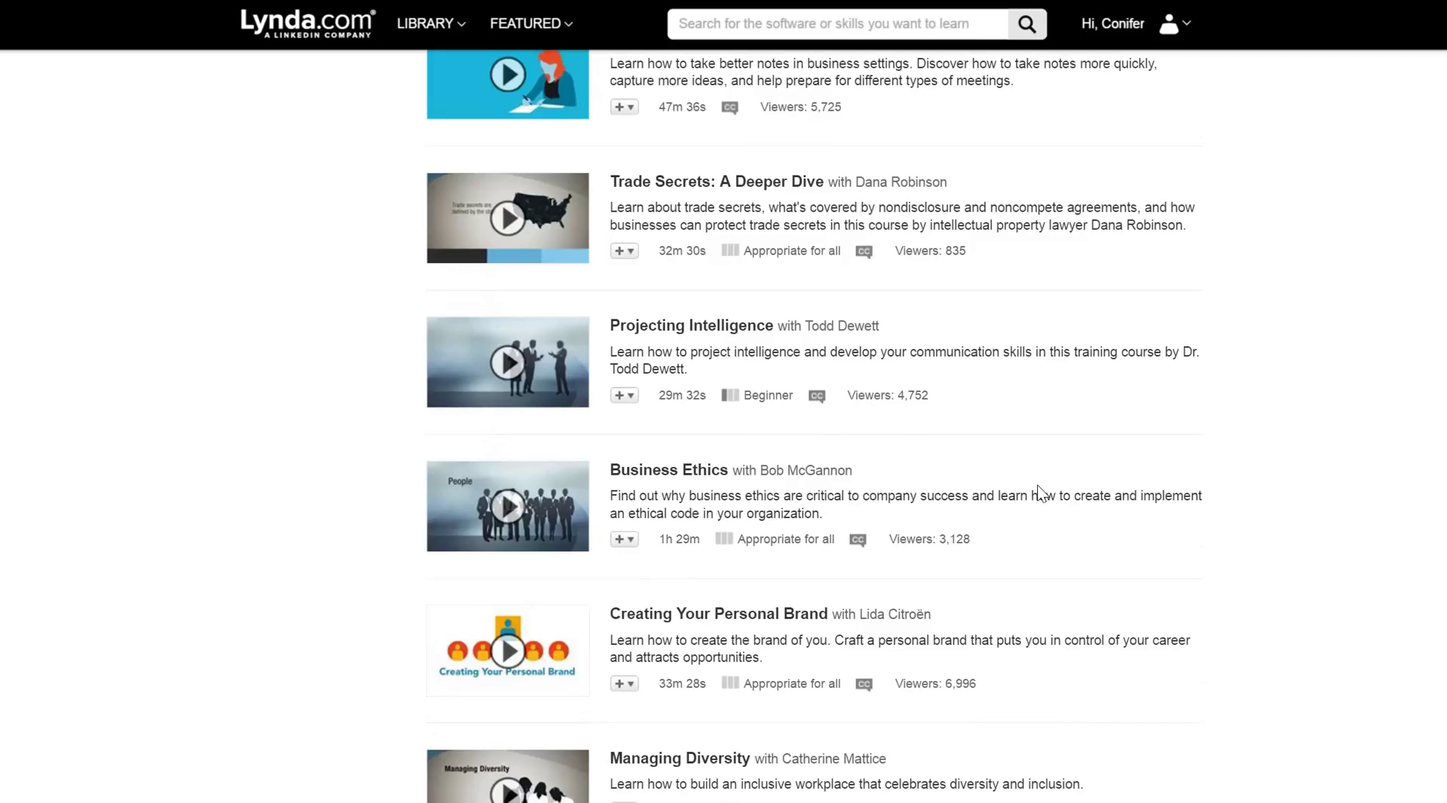